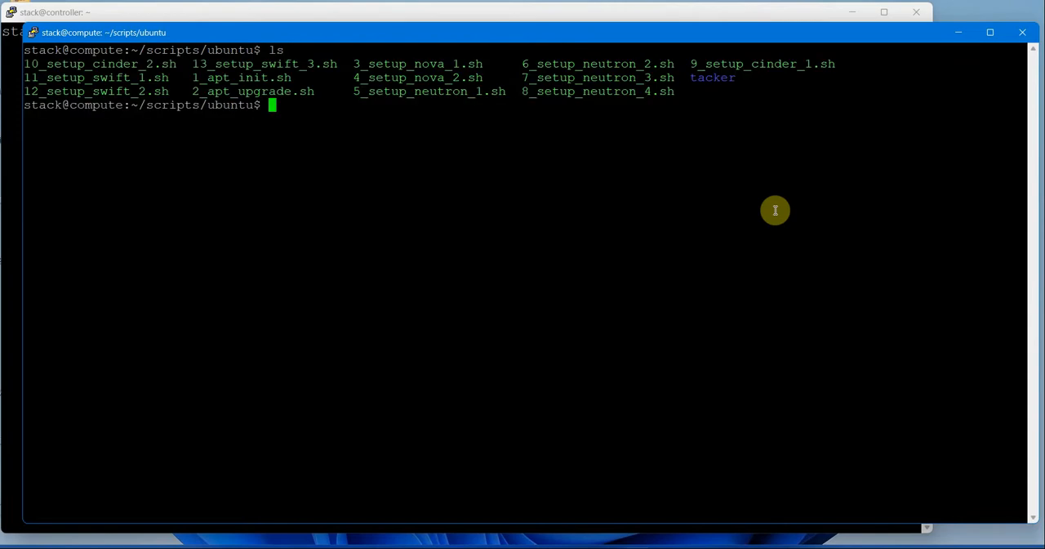
mouse_move(756, 79)
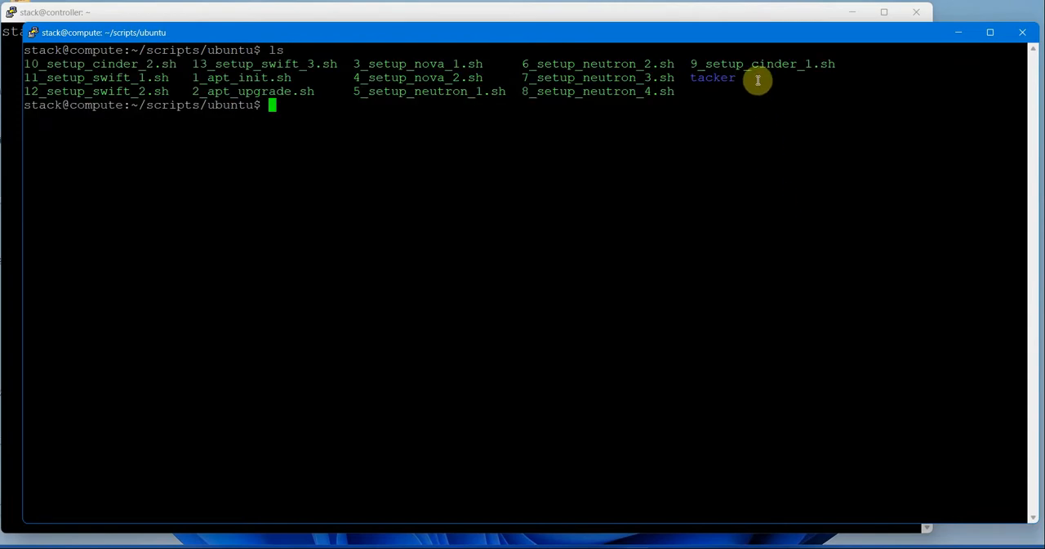
List the ubuntu scripts folder, confirm the path /home/stack/scripts/ubuntu, and view 9_setup_cinder_1.sh in vi
double_click(765, 64)
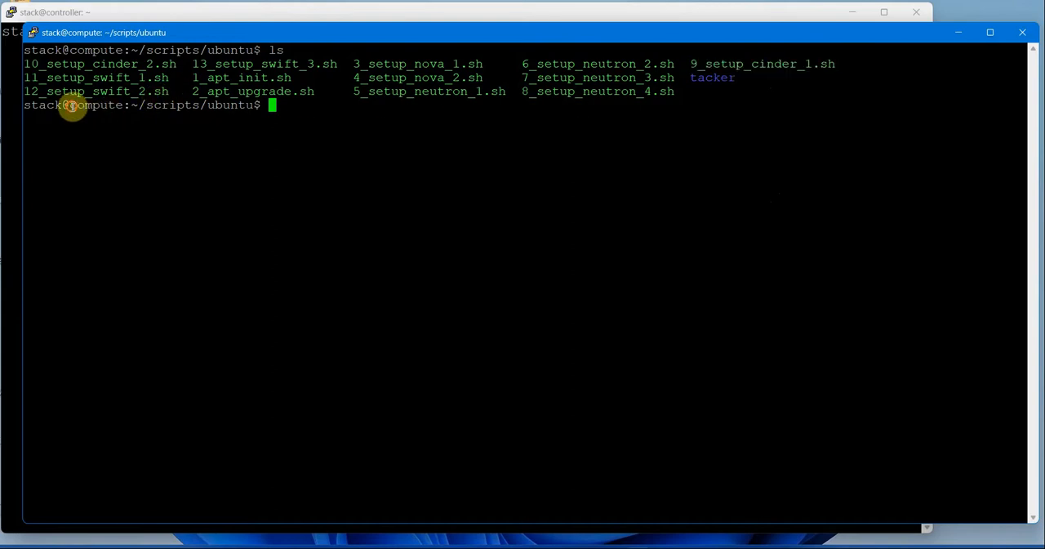
mouse_move(139, 105)
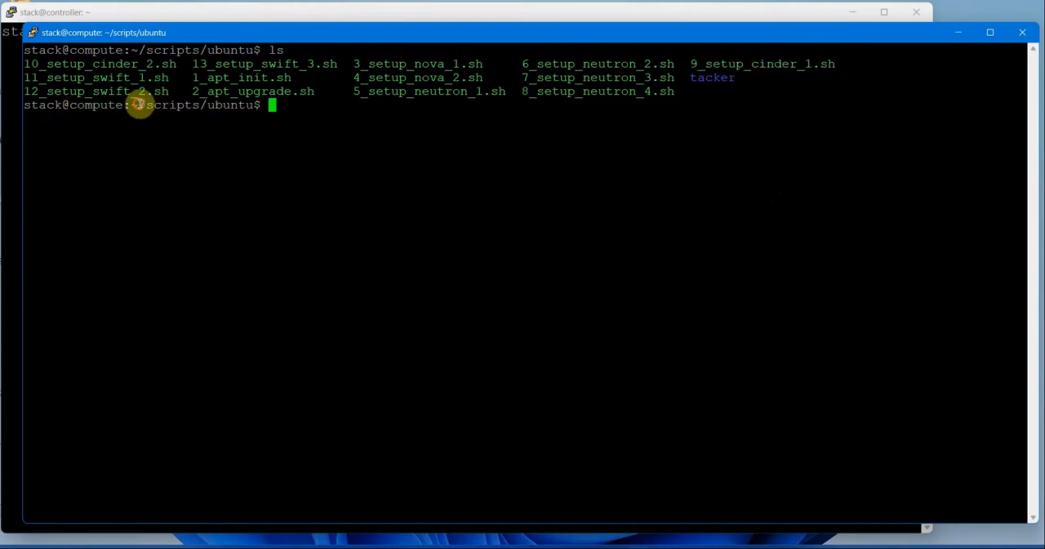
type("pwd")
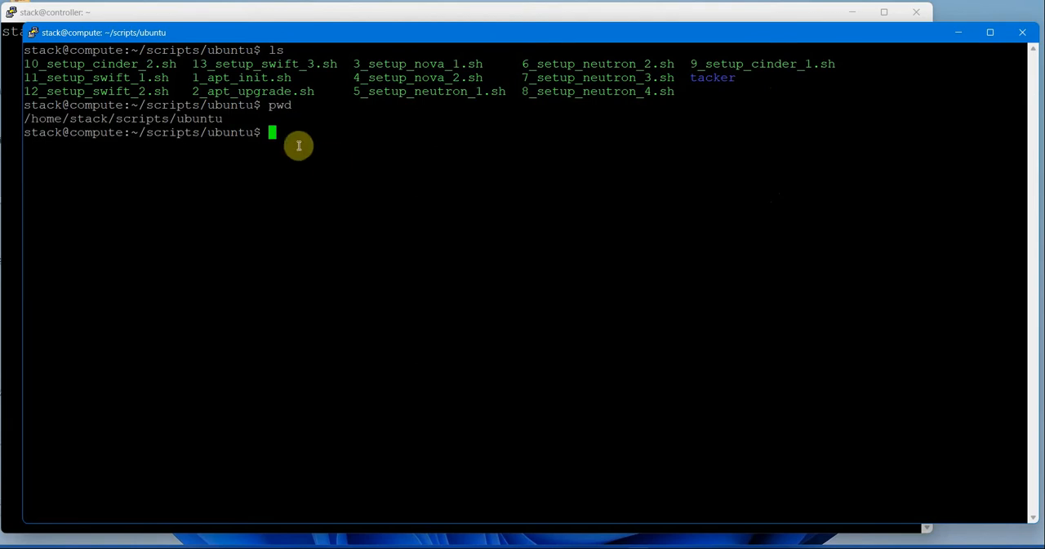
mouse_move(696, 64)
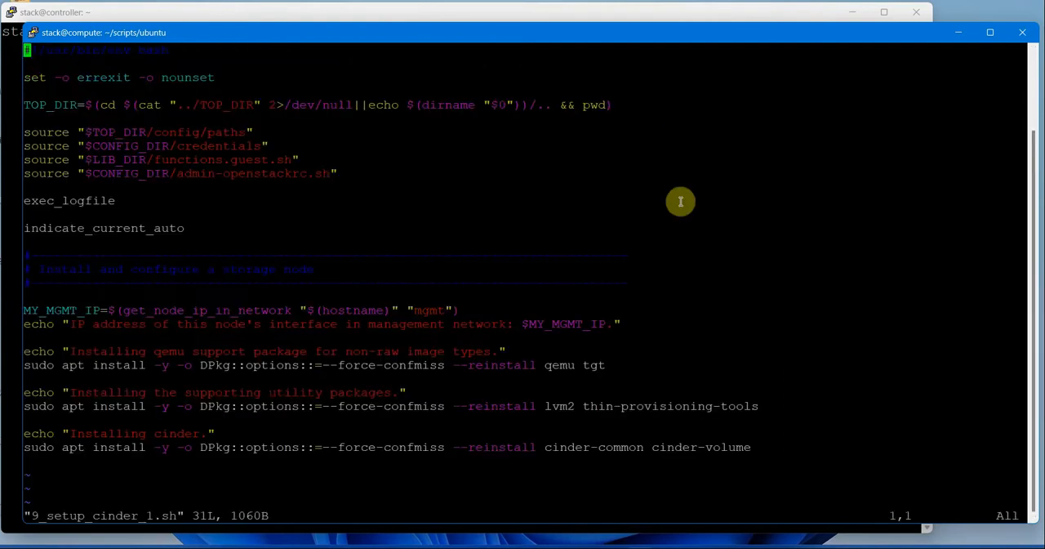
Highlight the cinder-common package name in the install lines, then quit vi back to the prompt
double_click(558, 366)
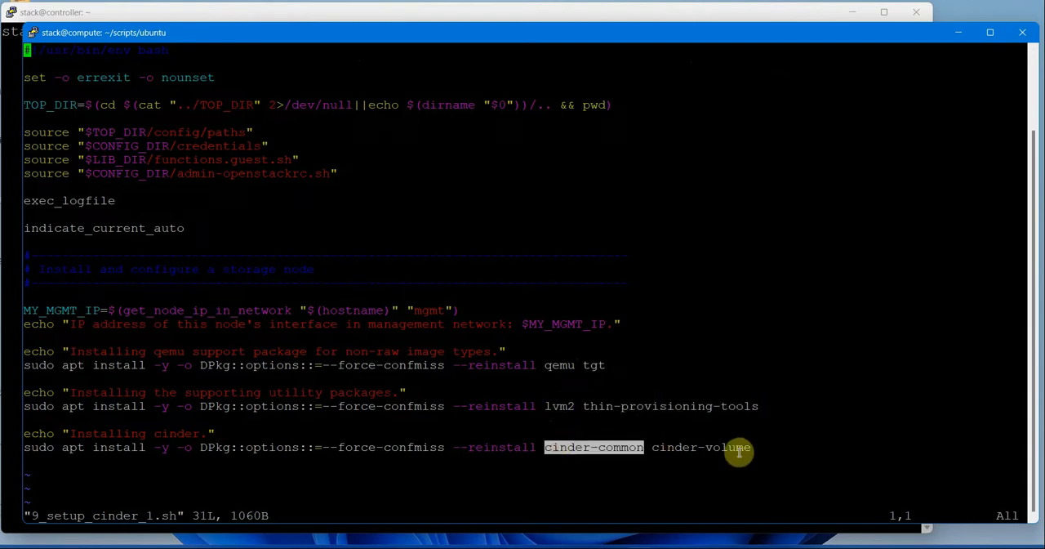
mouse_move(776, 251)
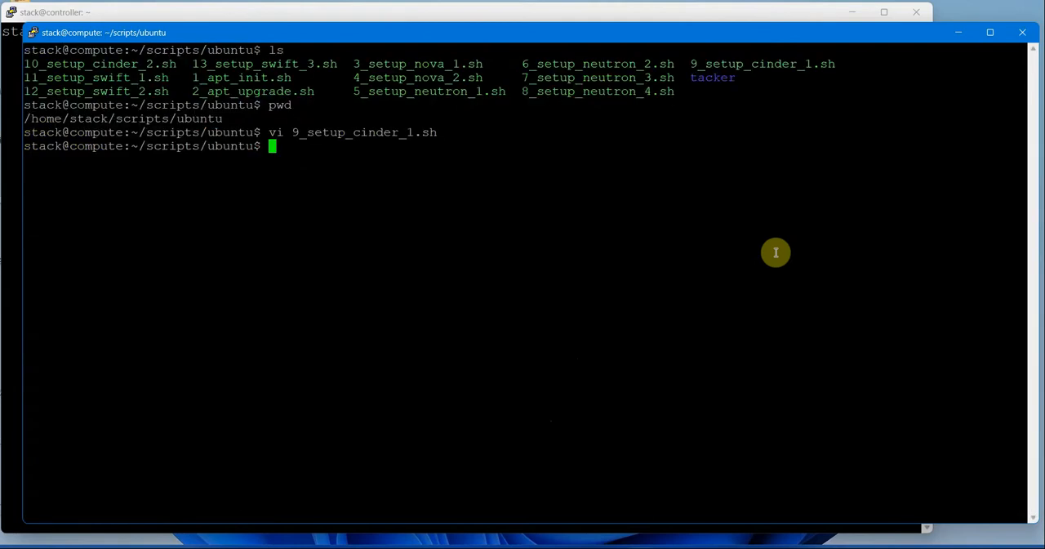
Execute ./9_setup_cinder_1.sh to install the qemu, LVM and Cinder packages
type("./9_setup_cinder_1.sh")
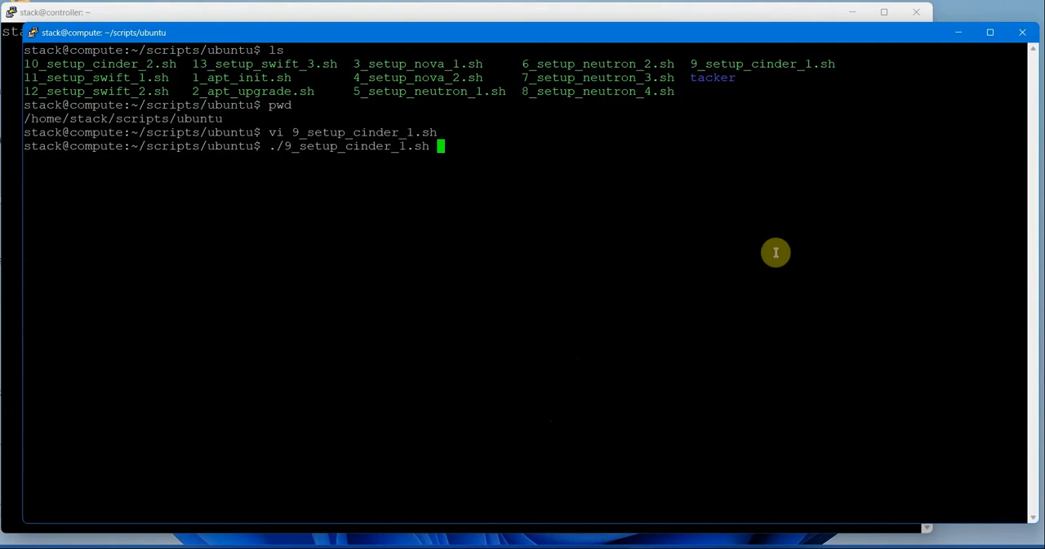
key("Return")
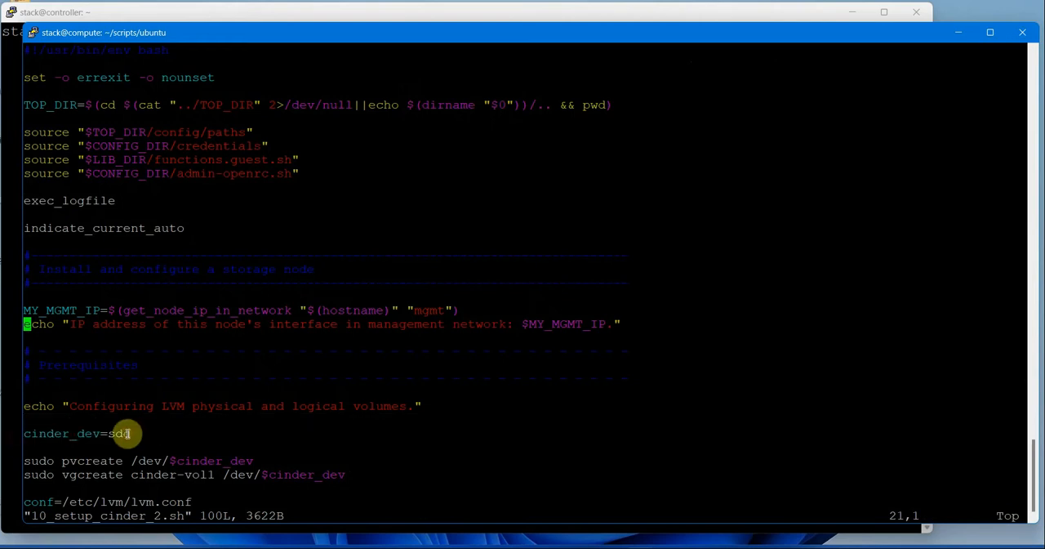
Highlight the cinder_dev value sdd in 10_setup_cinder_2.sh to confirm the LVM device
double_click(118, 434)
type(":")
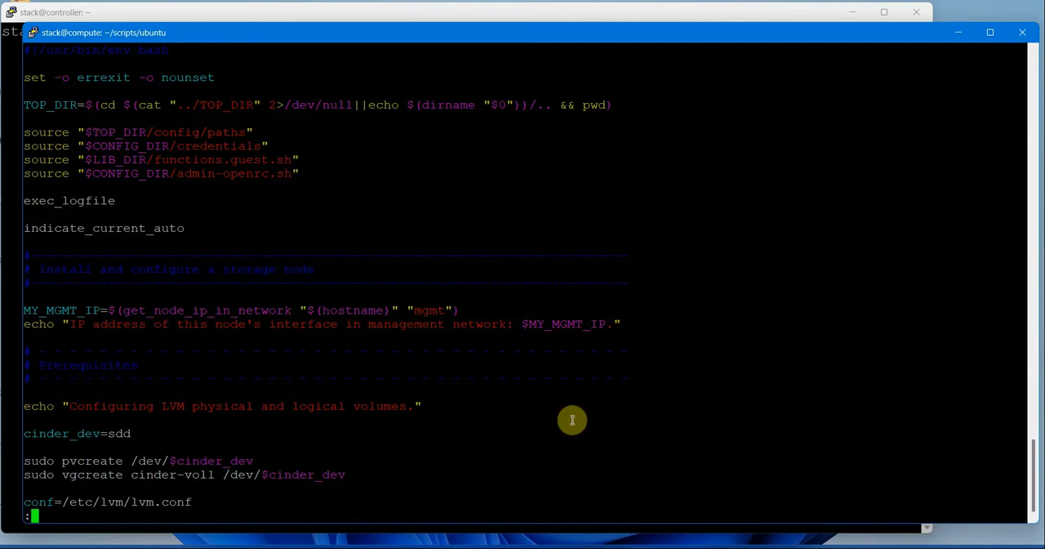
Bring up the compute VM's Storage settings from its right-click Settings menu
right_click(73, 110)
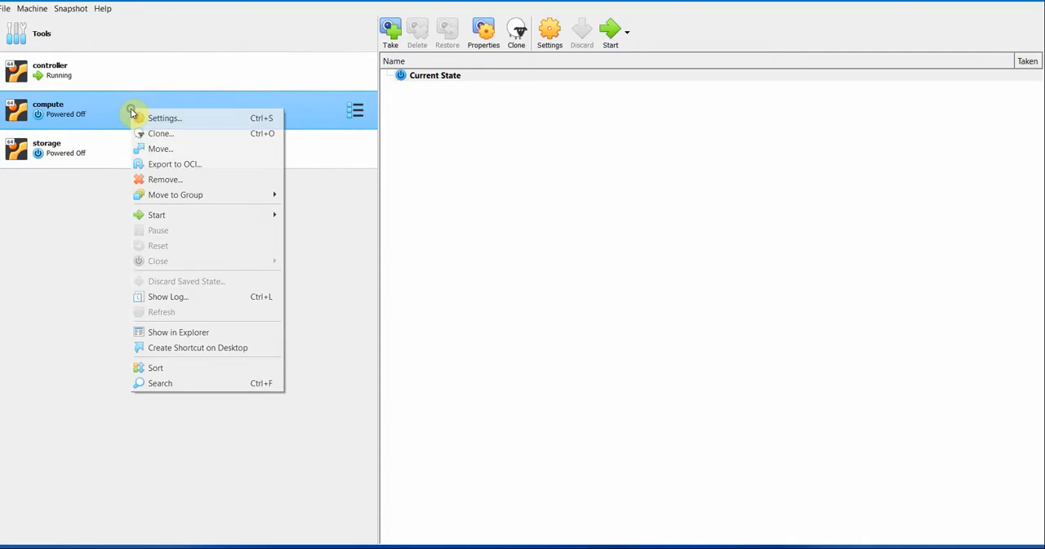
left_click(165, 118)
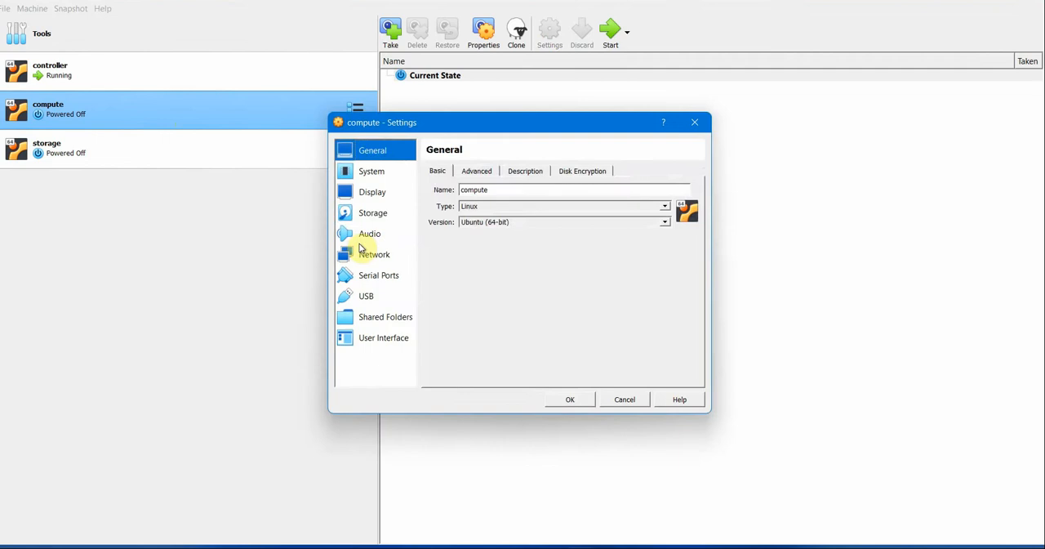
left_click(373, 212)
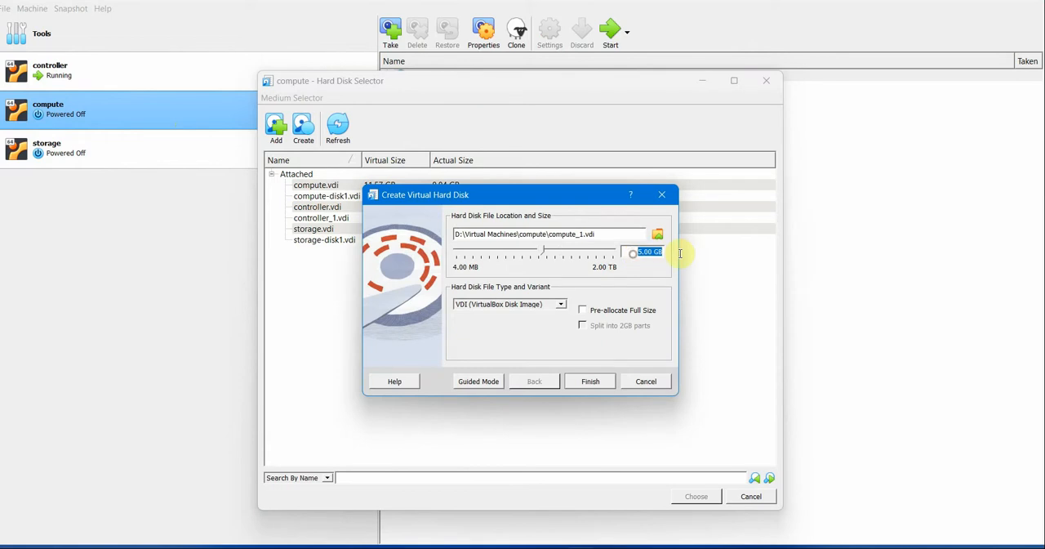
Create and attach 5 GB disks compute_1.vdi and compute_2.vdi on the SATA controller and save
left_click(588, 381)
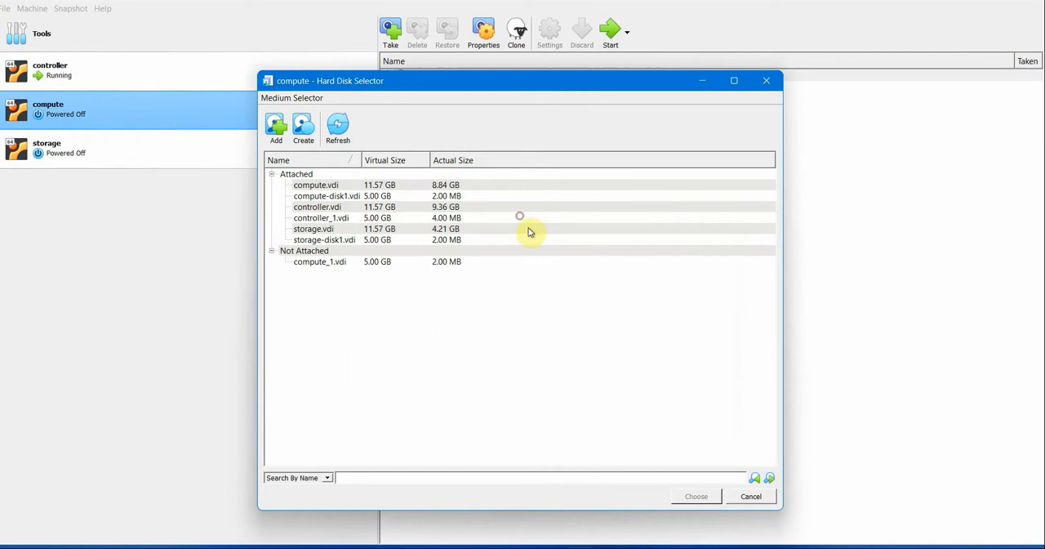
left_click(304, 128)
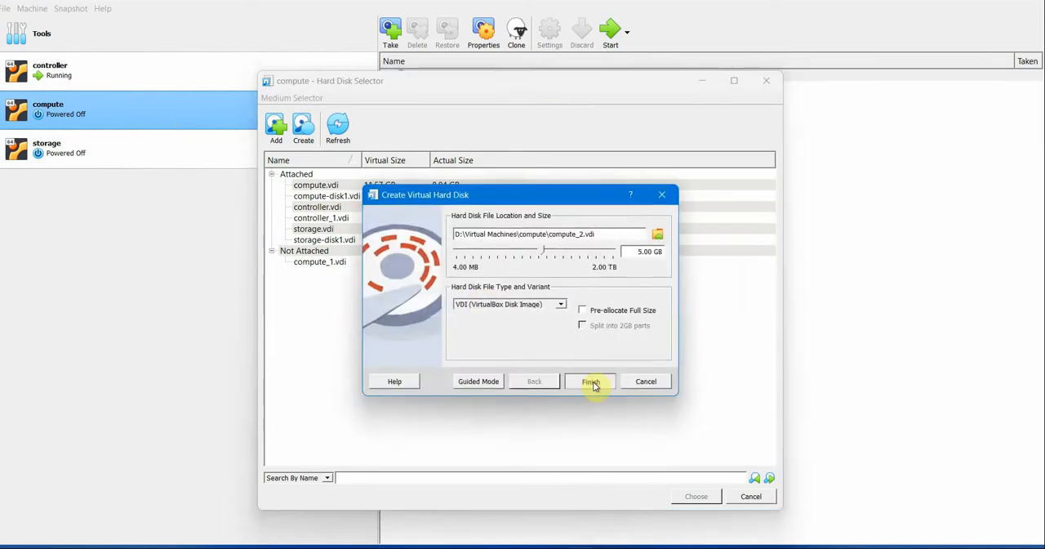
left_click(589, 381)
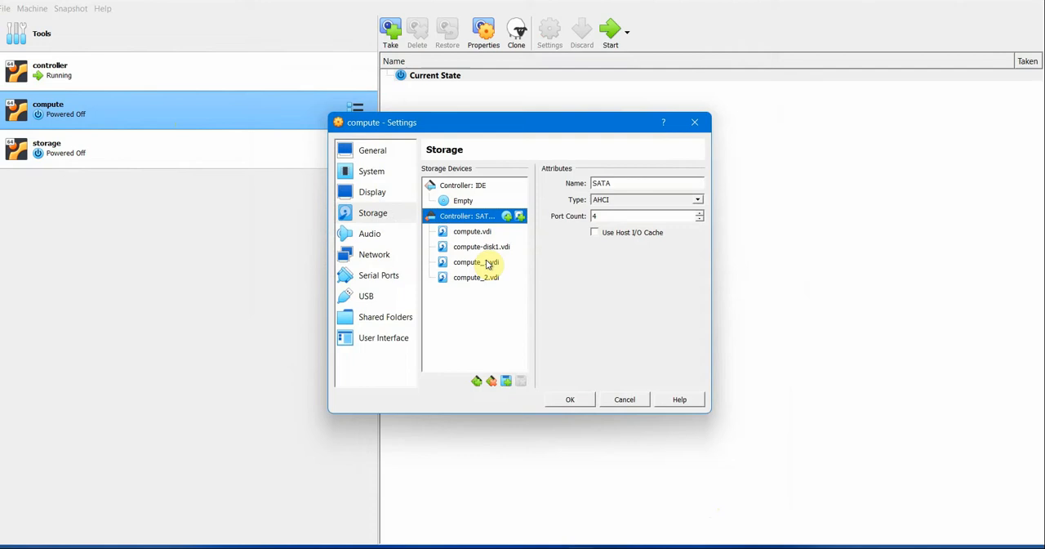
left_click(477, 278)
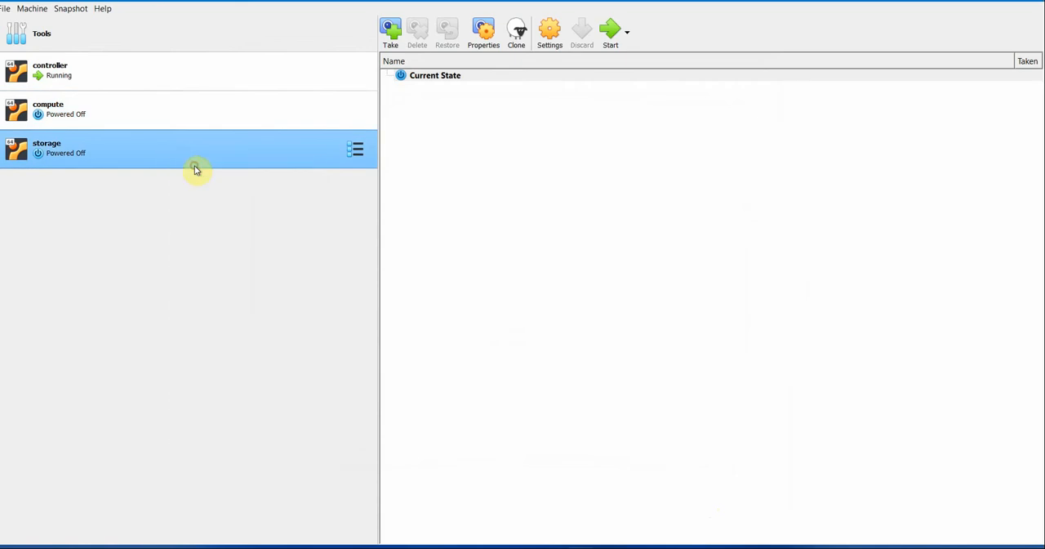
Create a 5 GB disk storage_1.vdi for the storage VM's SATA controller and save the settings
left_click(549, 26)
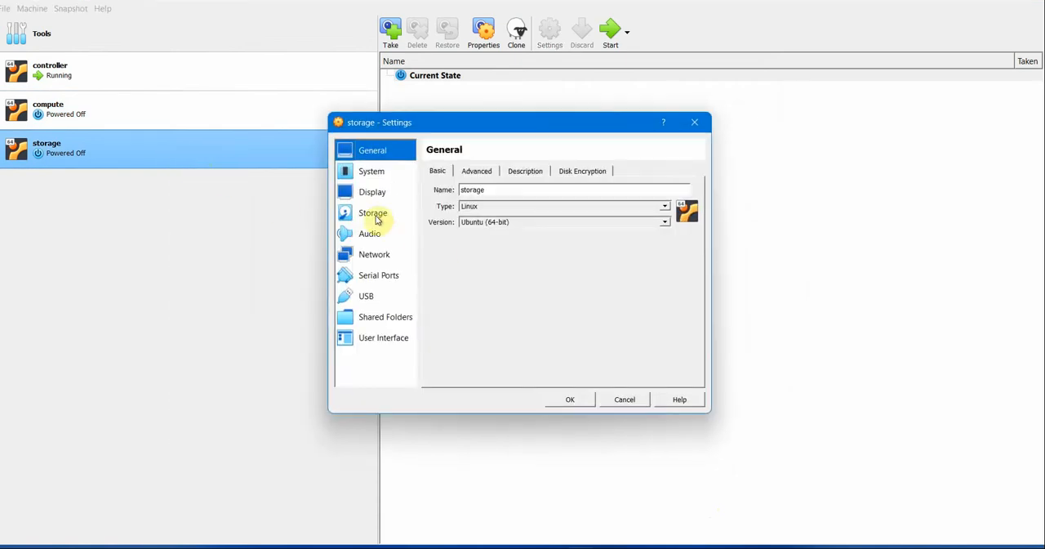
left_click(372, 213)
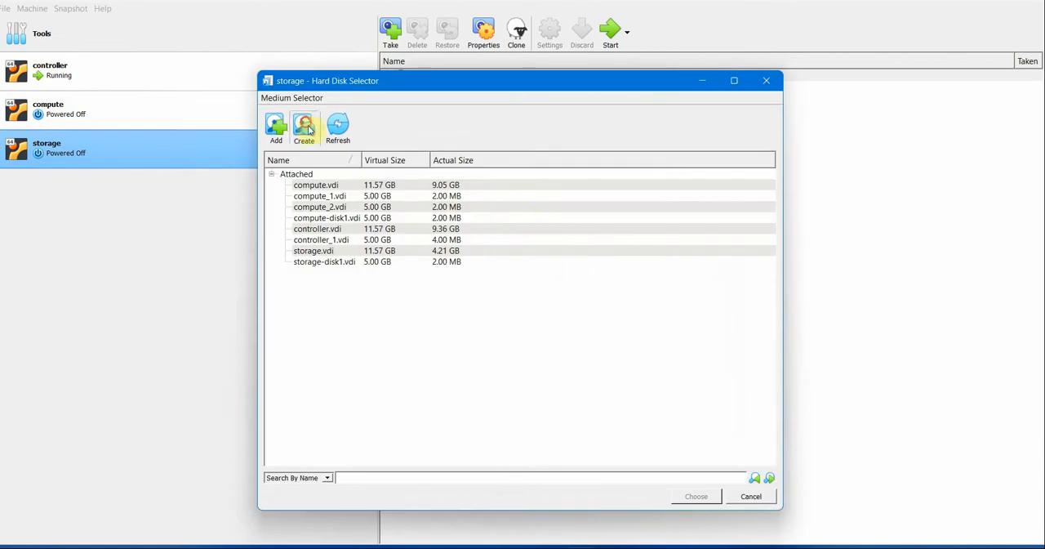
left_click(304, 127)
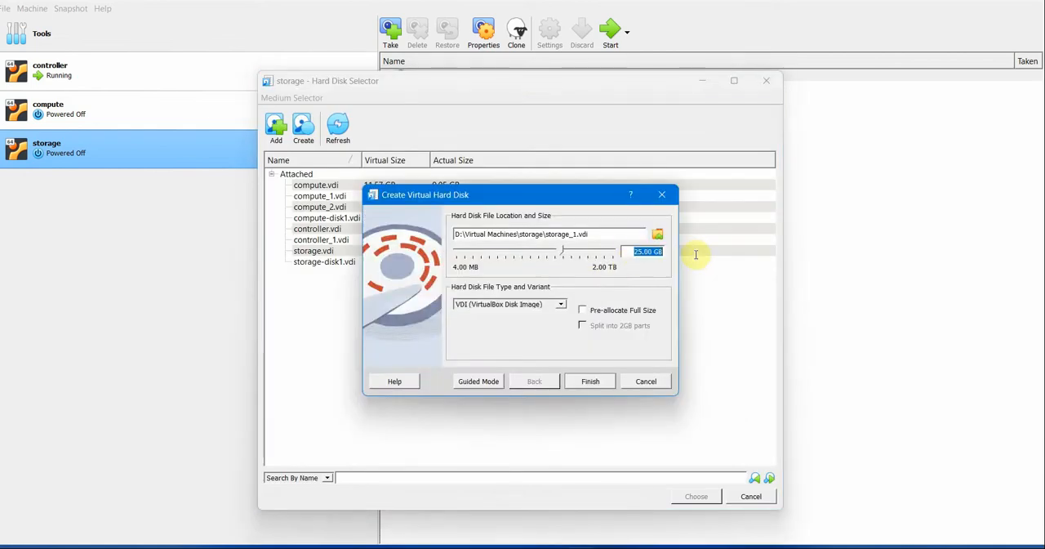
left_click(590, 380)
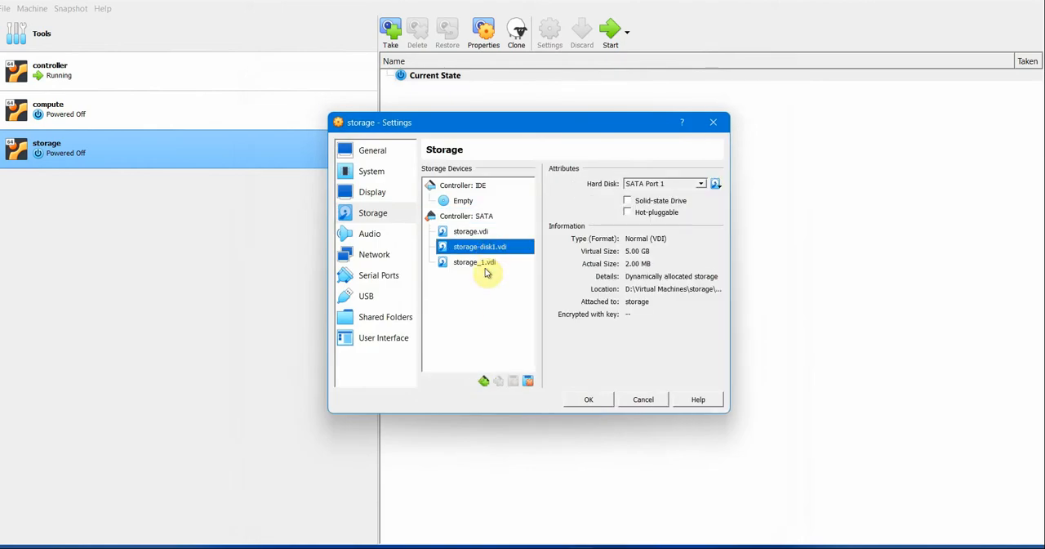
mouse_move(493, 284)
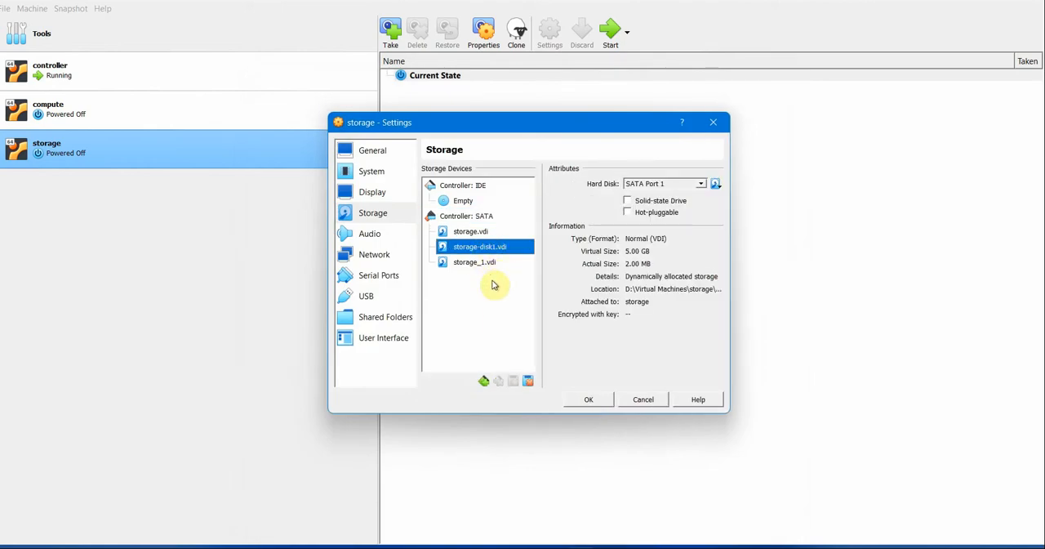
mouse_move(565, 392)
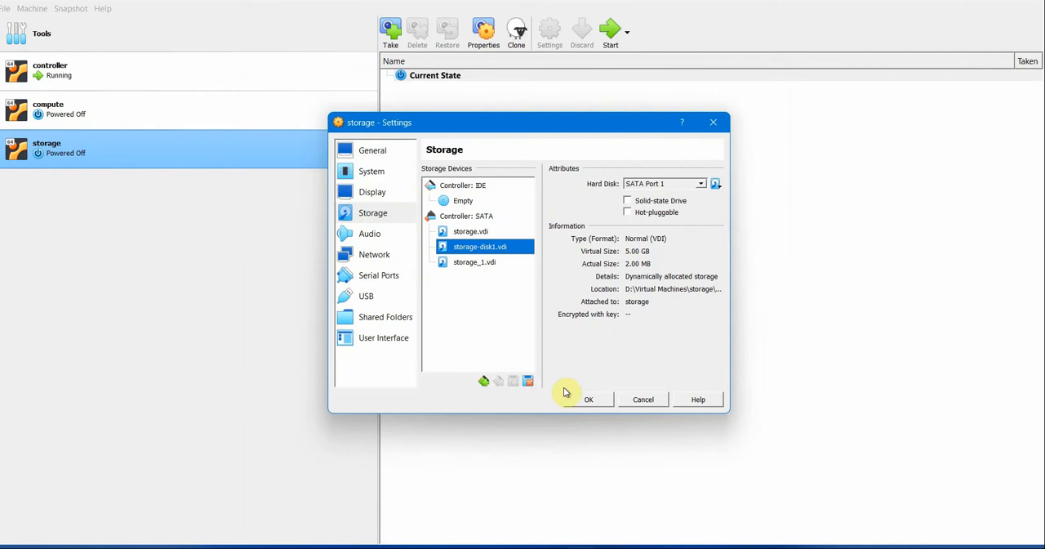
mouse_move(494, 247)
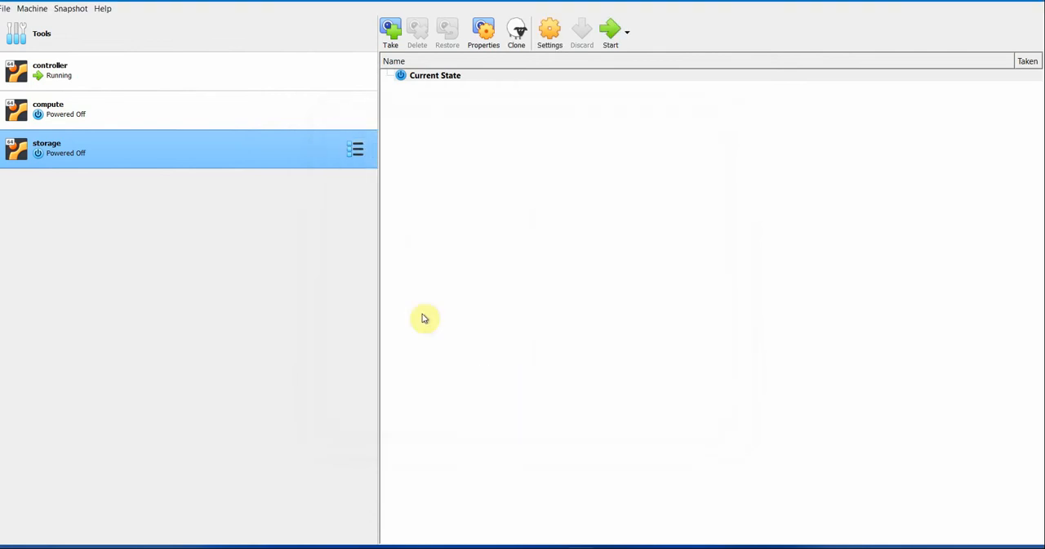
Check compute_1.vdi and compute_2.vdi in the compute VM's Storage settings, then return to the compute PuTTY window
left_click(188, 108)
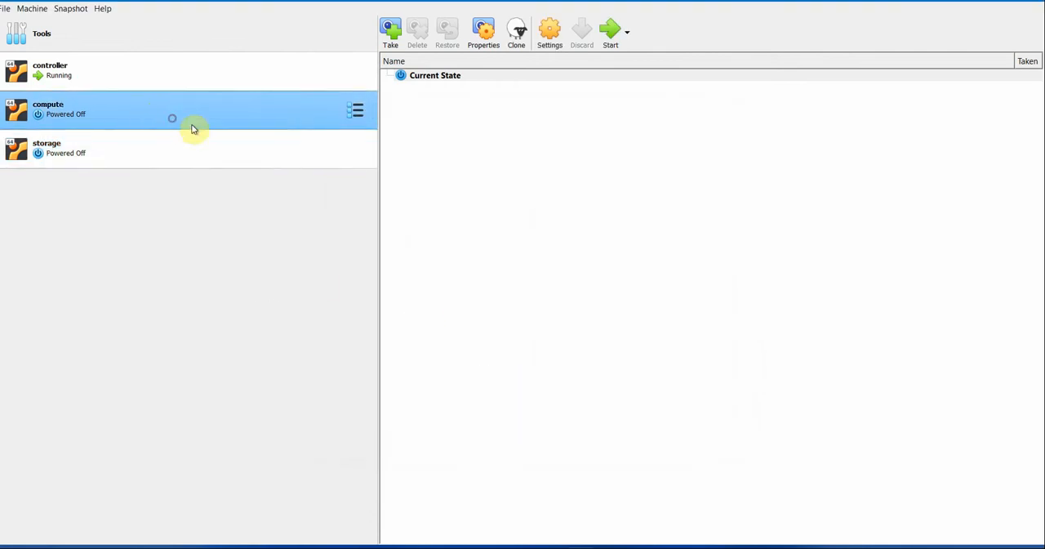
left_click(549, 24)
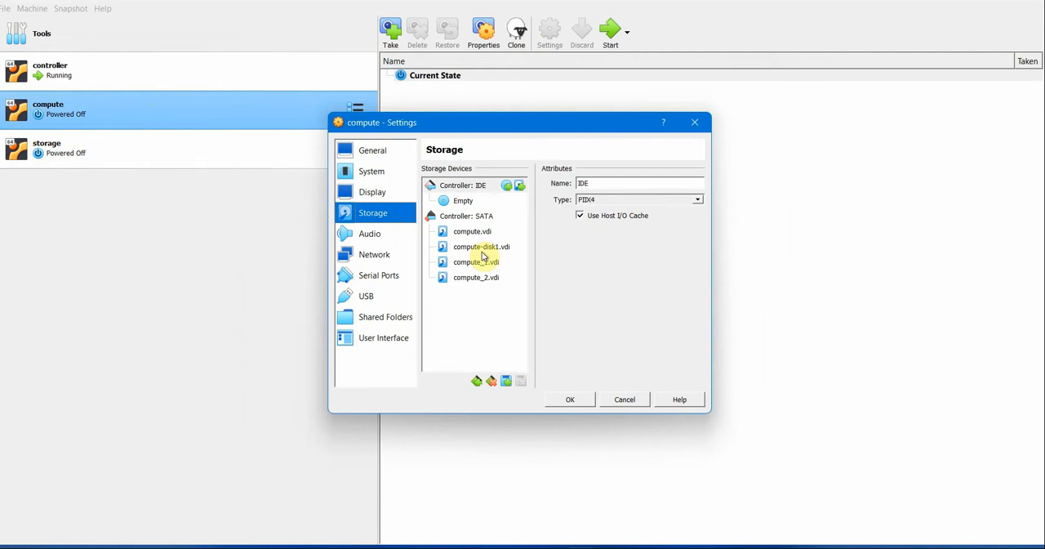
left_click(477, 262)
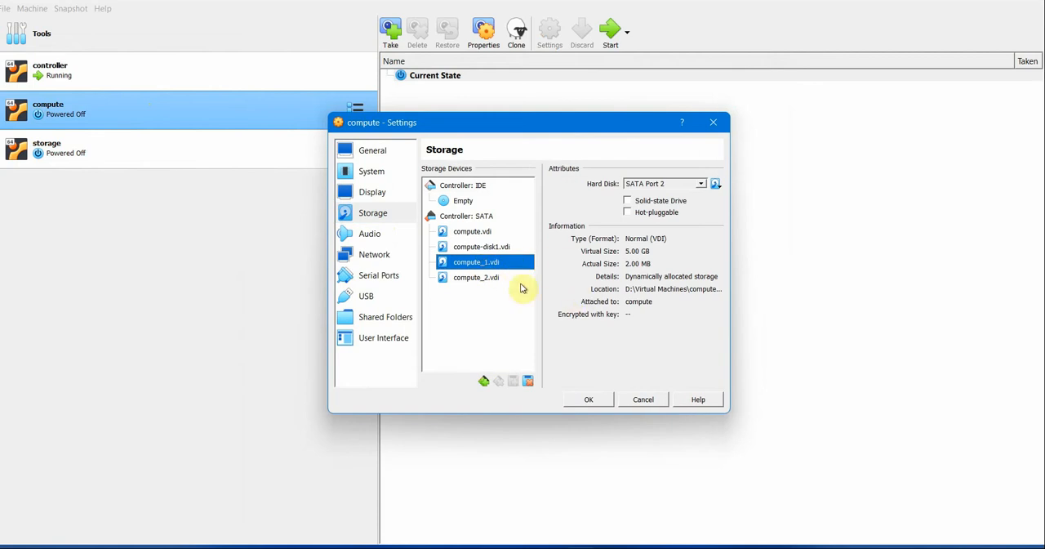
left_click(478, 277)
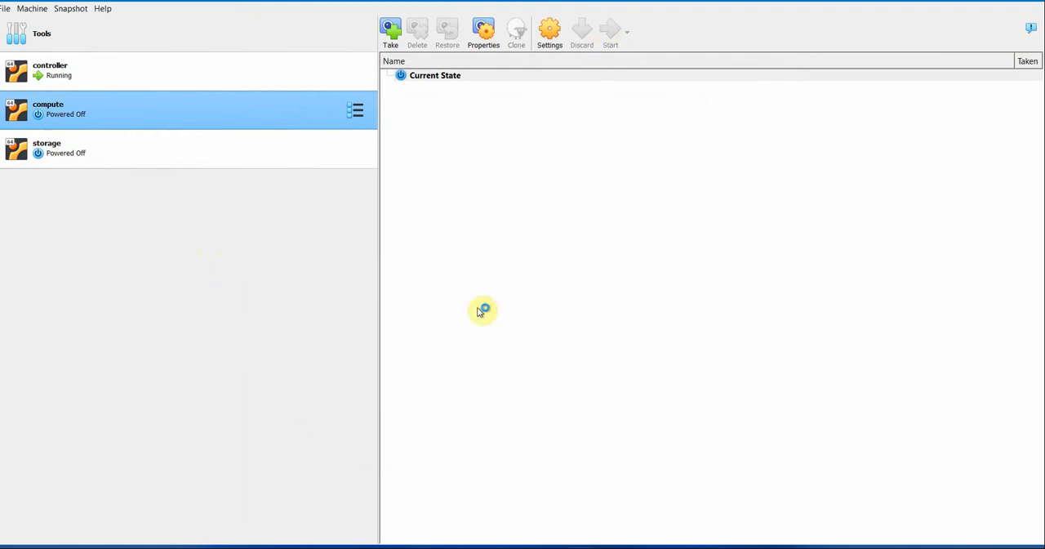
left_click(611, 30)
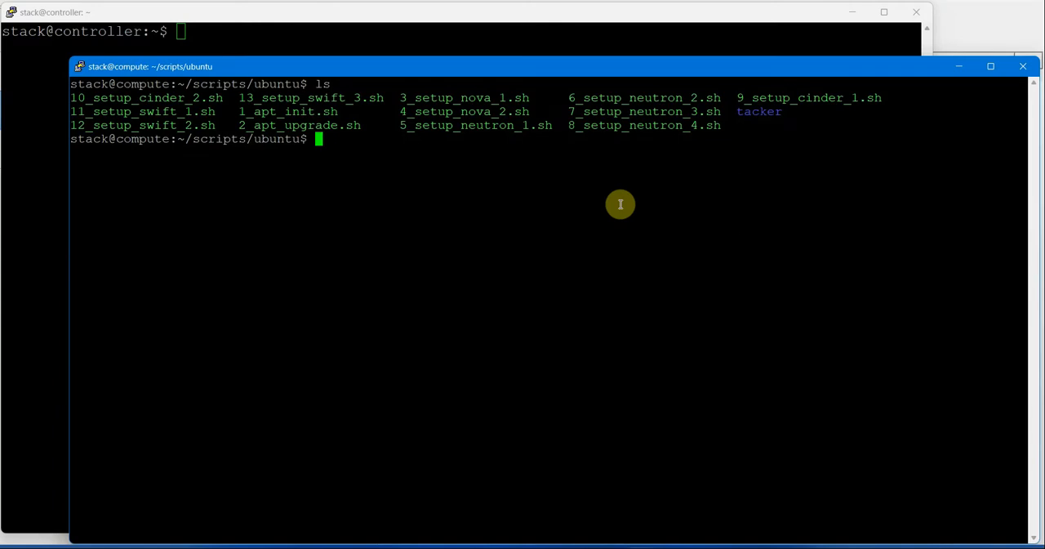
type("vi")
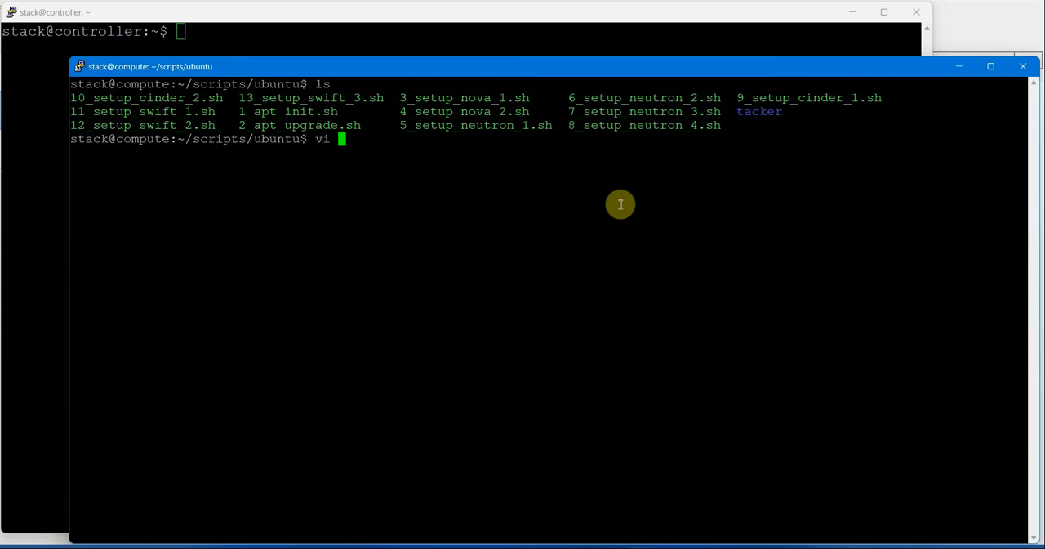
type("10_setup_cinder_2.sh")
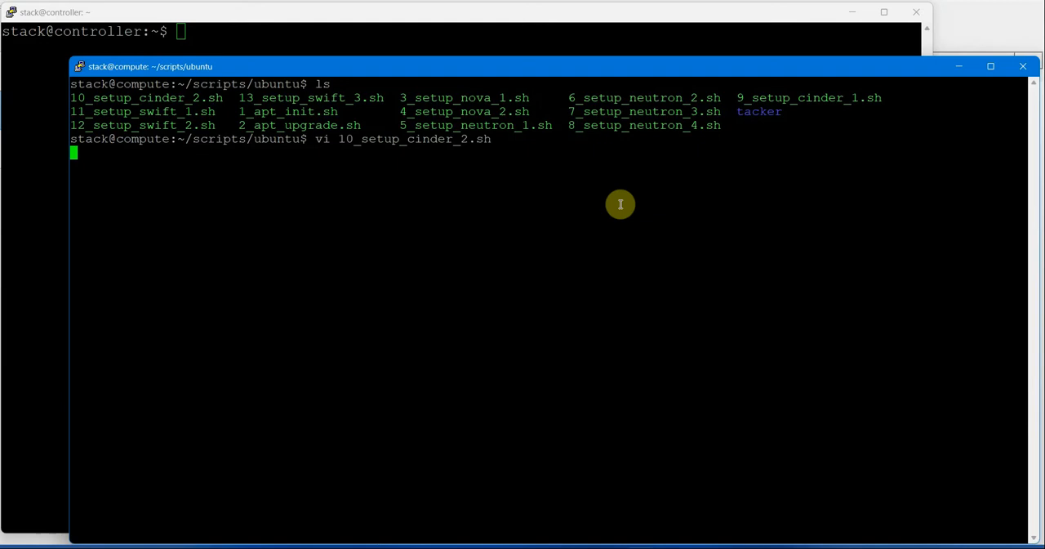
key("Enter")
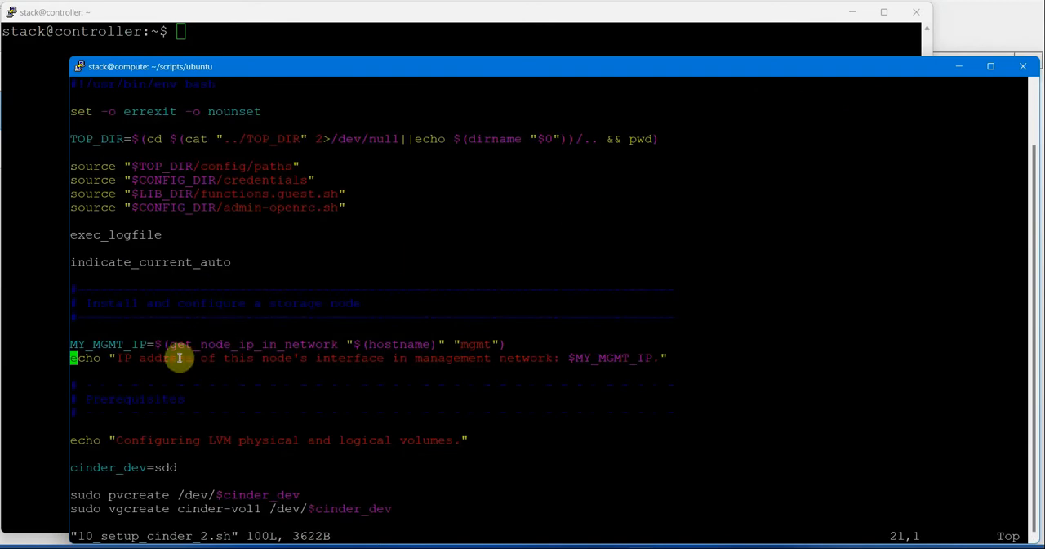
mouse_move(123, 469)
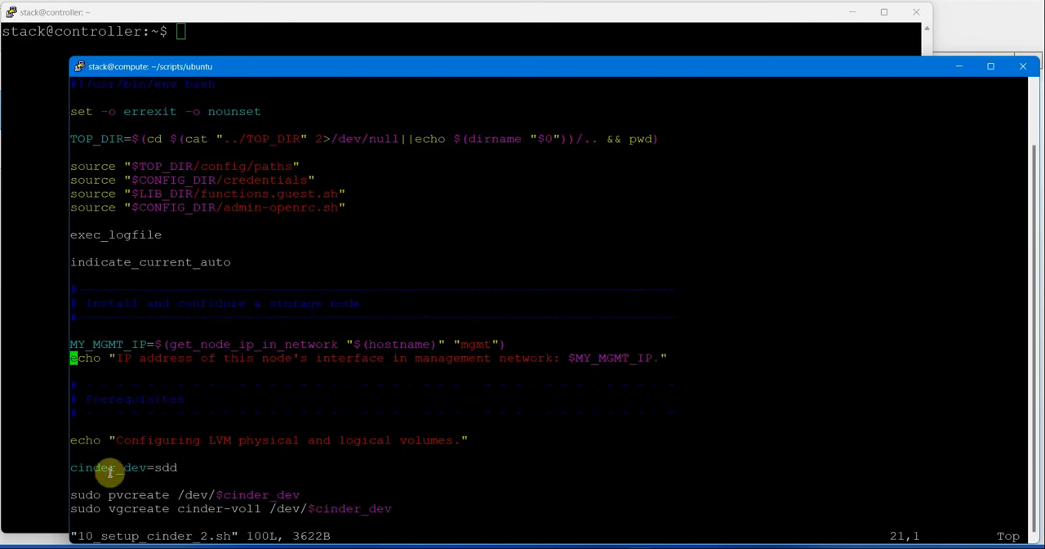
scroll("down", 3)
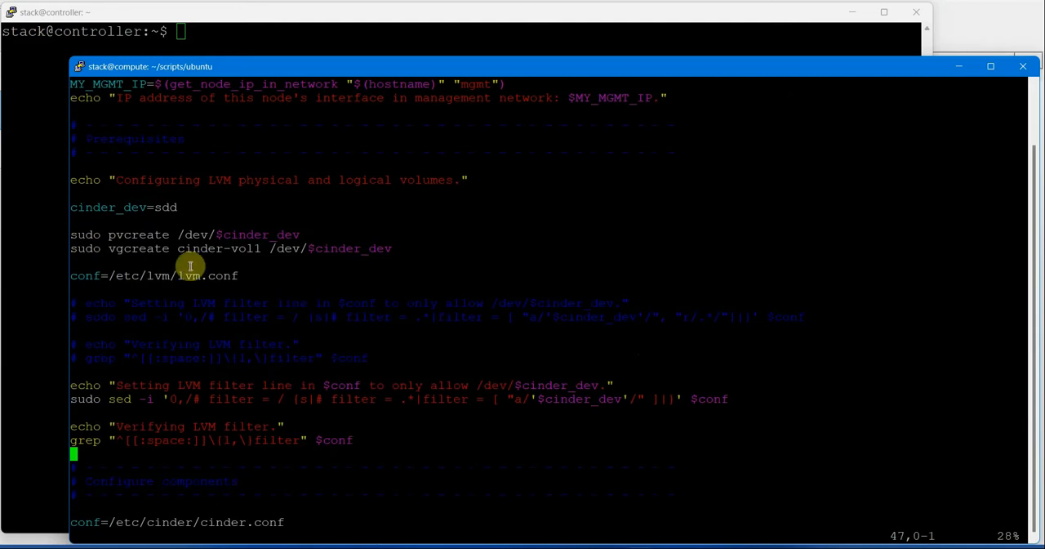
double_click(137, 235)
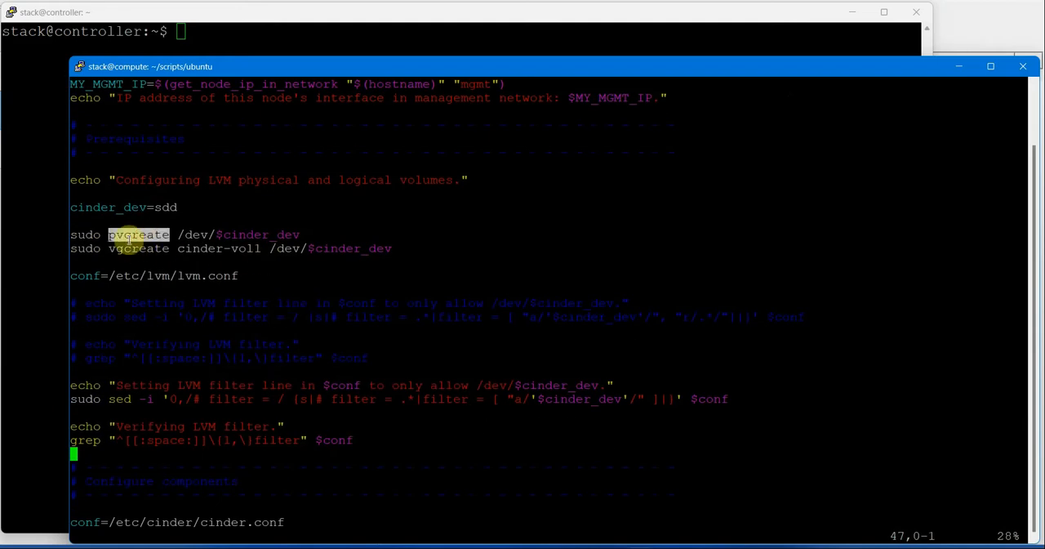
mouse_move(144, 235)
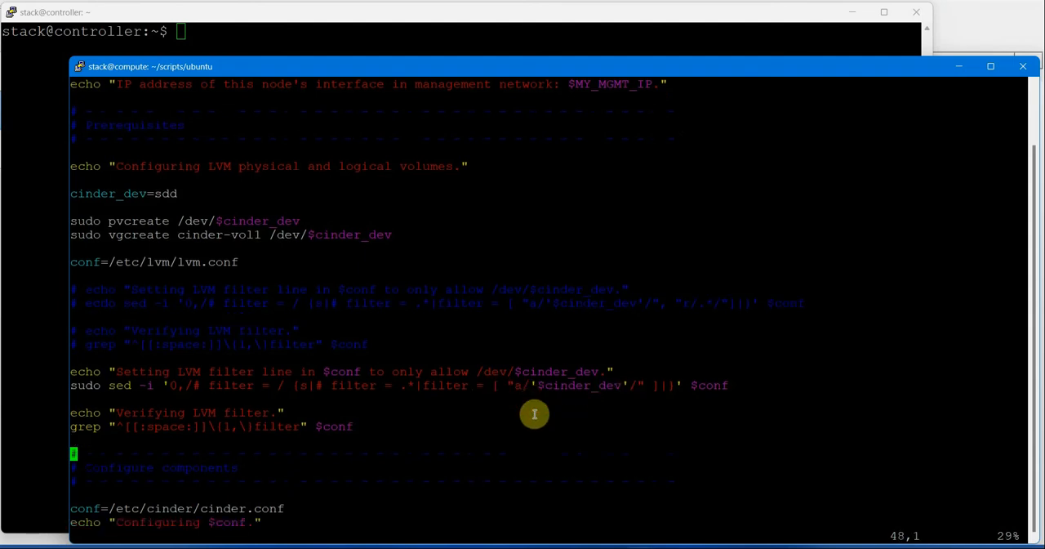
scroll("down", 3)
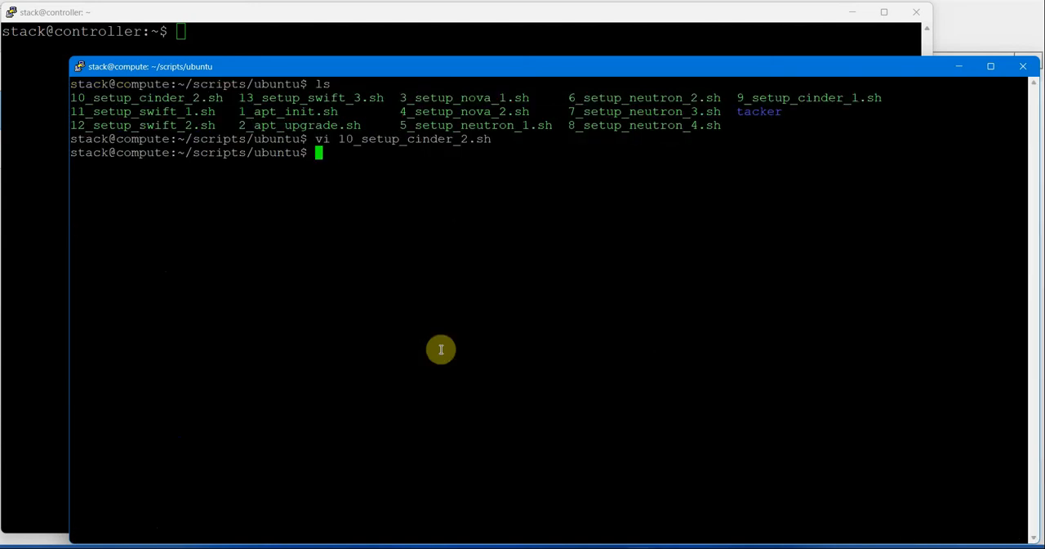
Execute ./10_setup_cinder_2.sh to write cinder.conf and enable the tgt and cinder-volume services
type("./10_setup_cinder_2.sh")
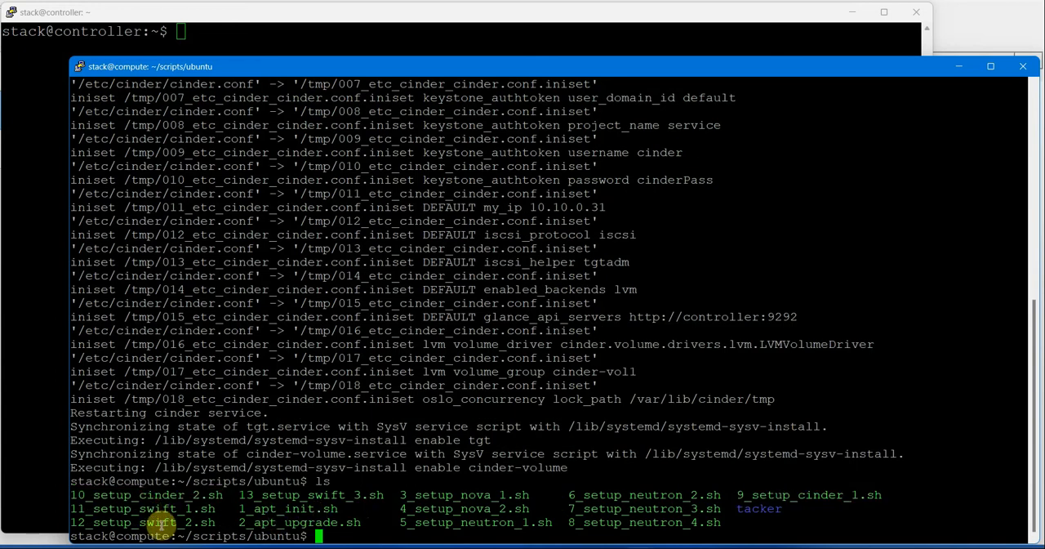
mouse_move(460, 509)
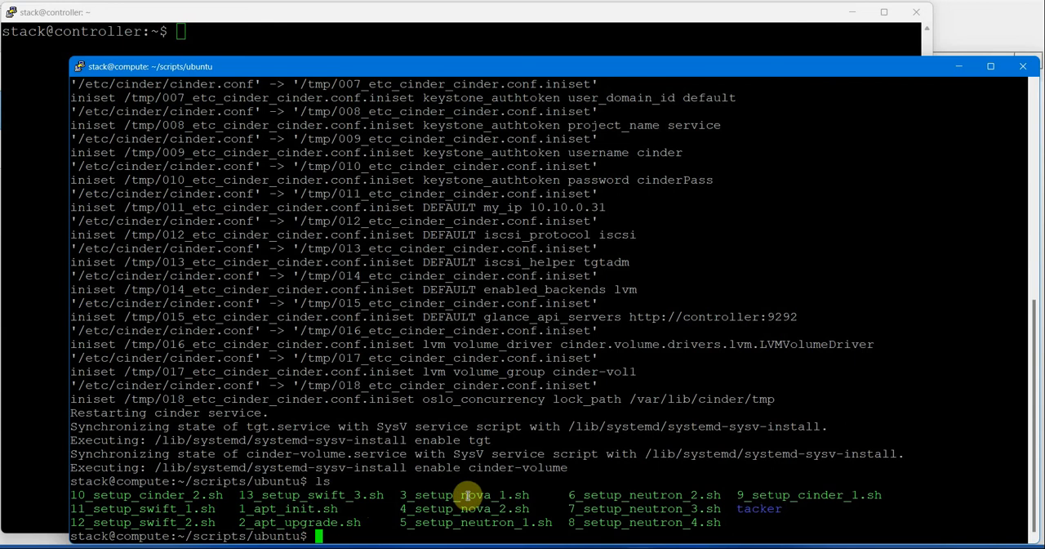